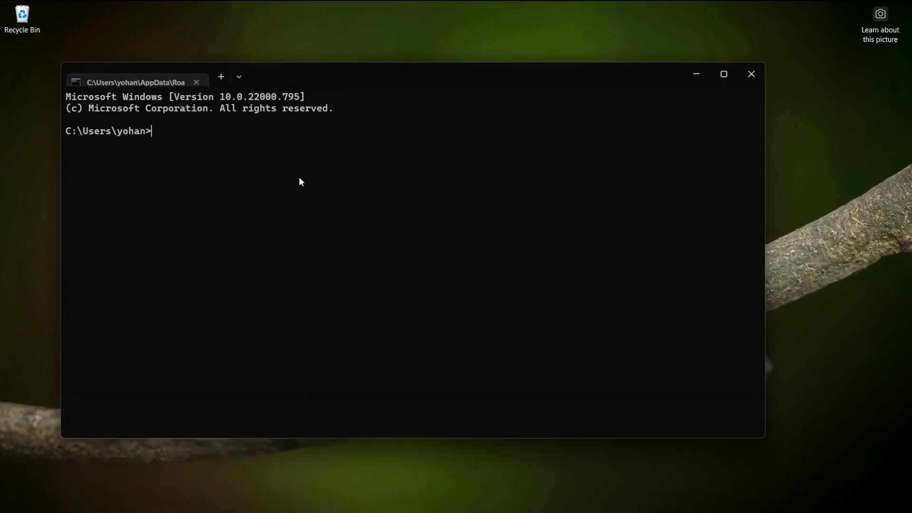
# - Run 'netsh wlan show profile name=Nowifi' to display the Nowifi profile details
pyautogui.write('netsh wlan show profile name')
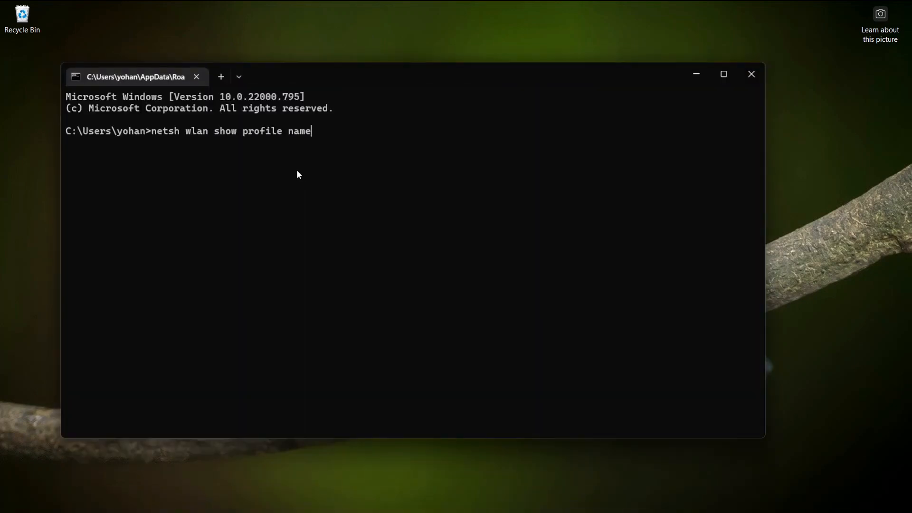
pyautogui.write('=')
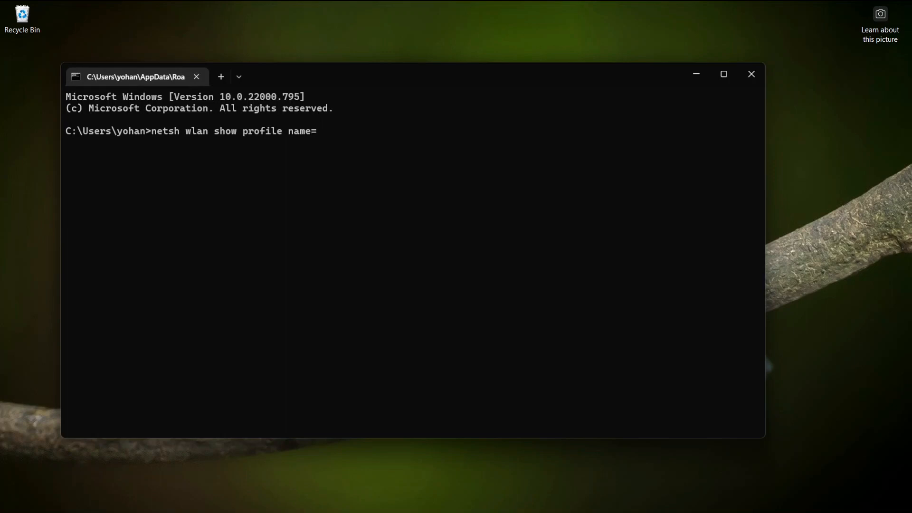
pyautogui.write('Nowi')
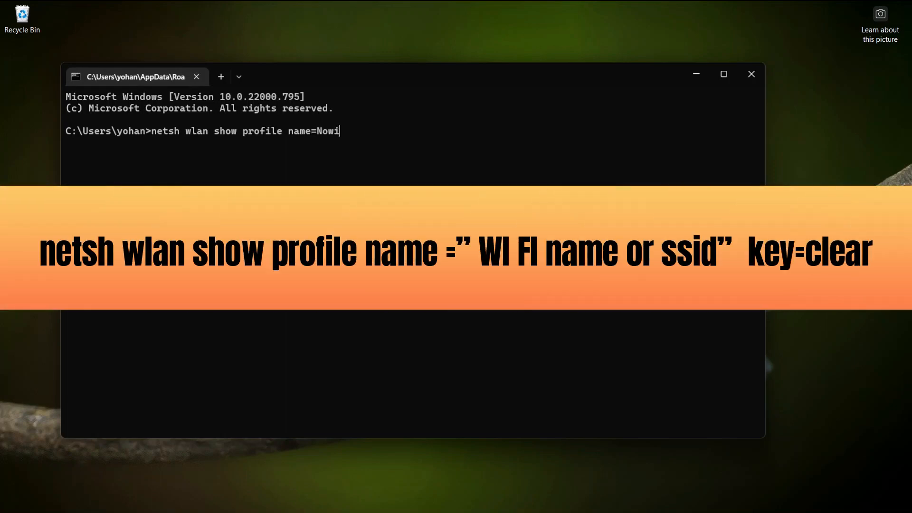
pyautogui.write('fi key')
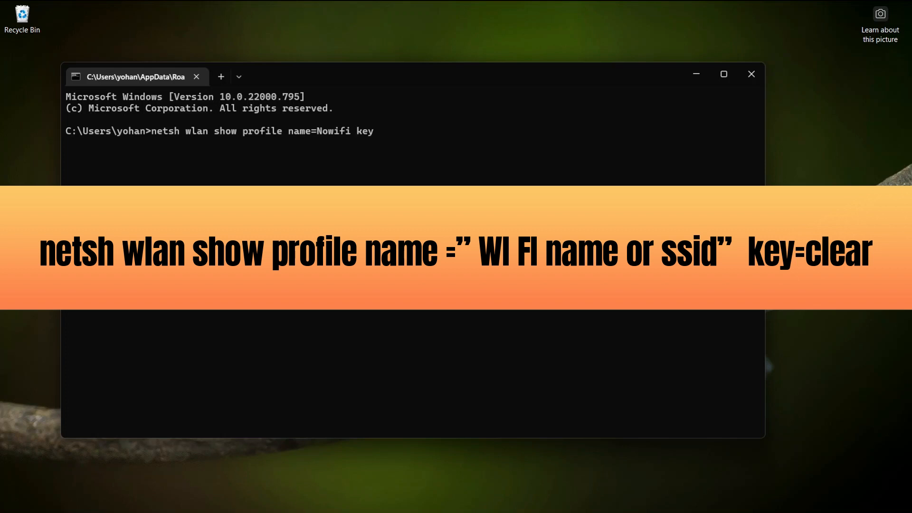
pyautogui.press('Enter')
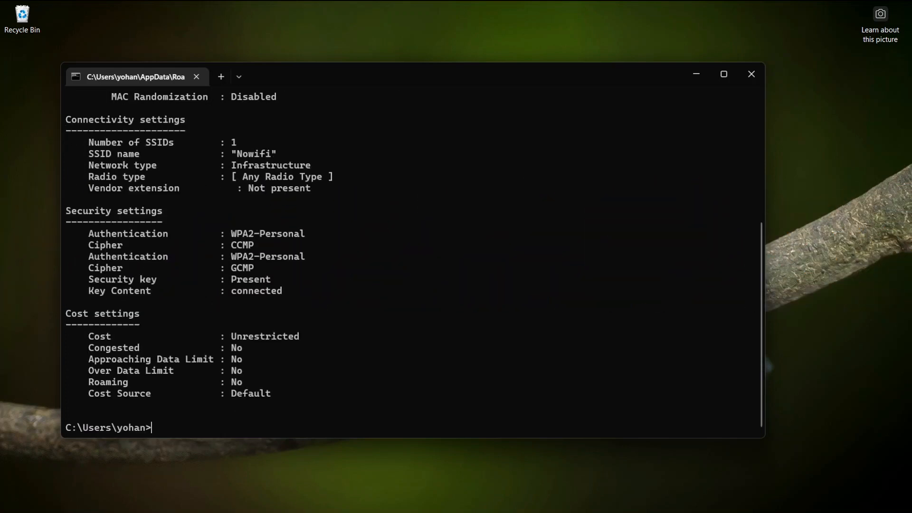
pyautogui.moveTo(759, 372)
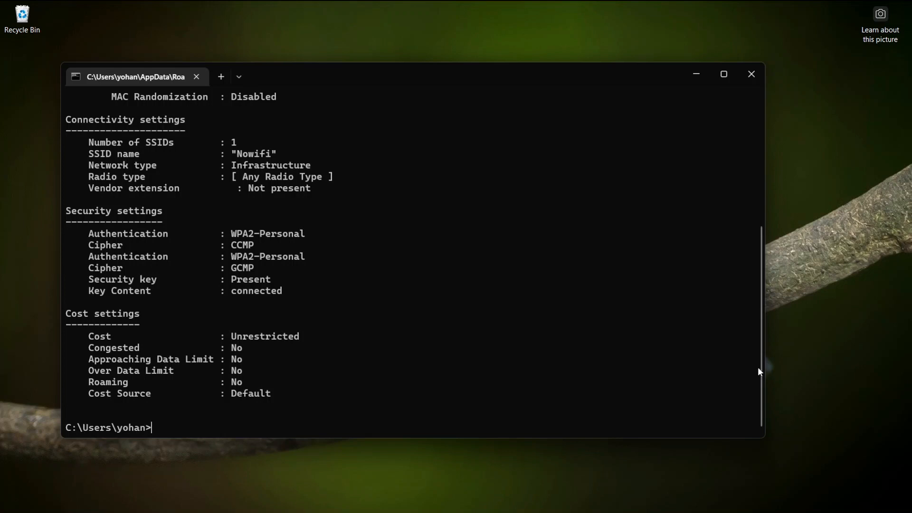
pyautogui.scroll(3)
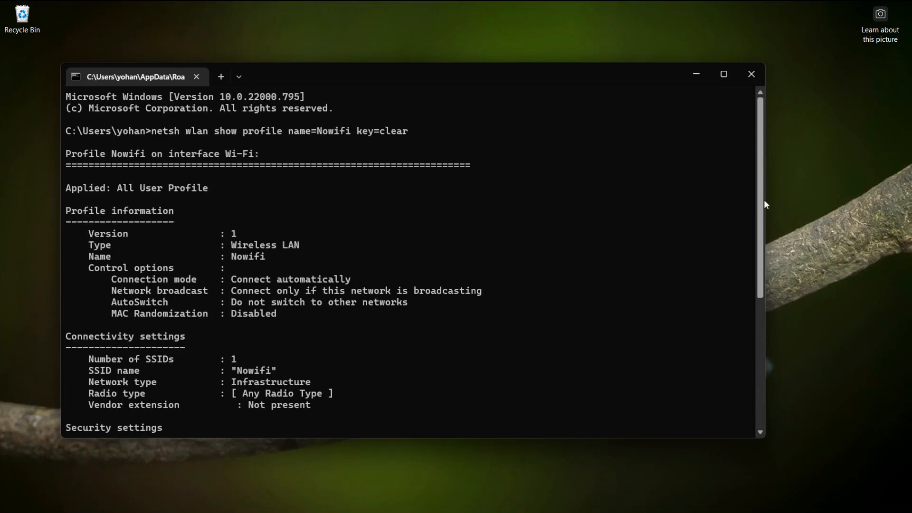
pyautogui.scroll(-3)
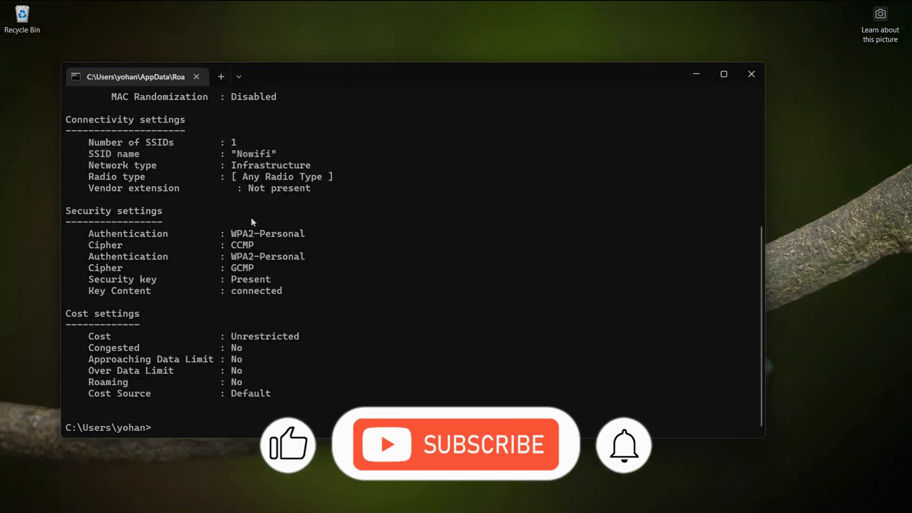
pyautogui.doubleClick(119, 290)
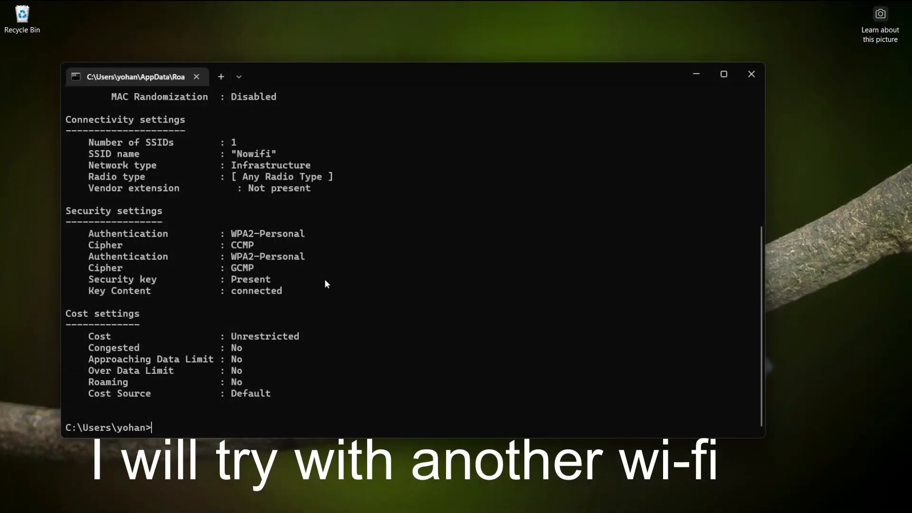
# - Re-run 'netsh wlan show profile name=Nowifi key=clear' and scroll through its settings
pyautogui.write('netsh wlan show profile name=Nowifi key=clear')
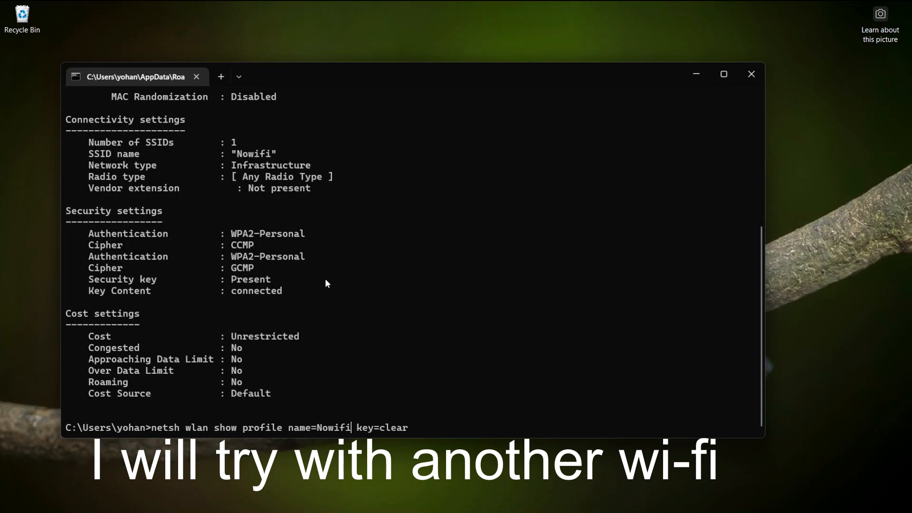
pyautogui.press('Backspace')
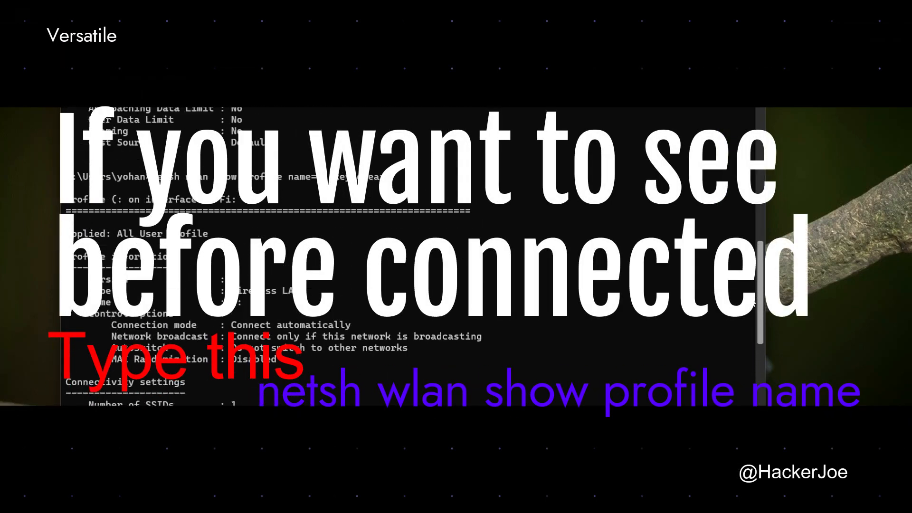
pyautogui.scroll(-3)
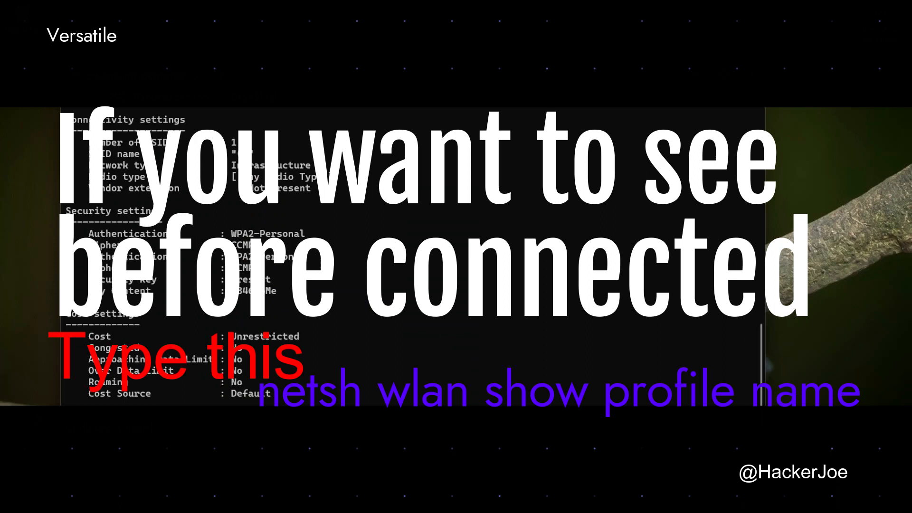